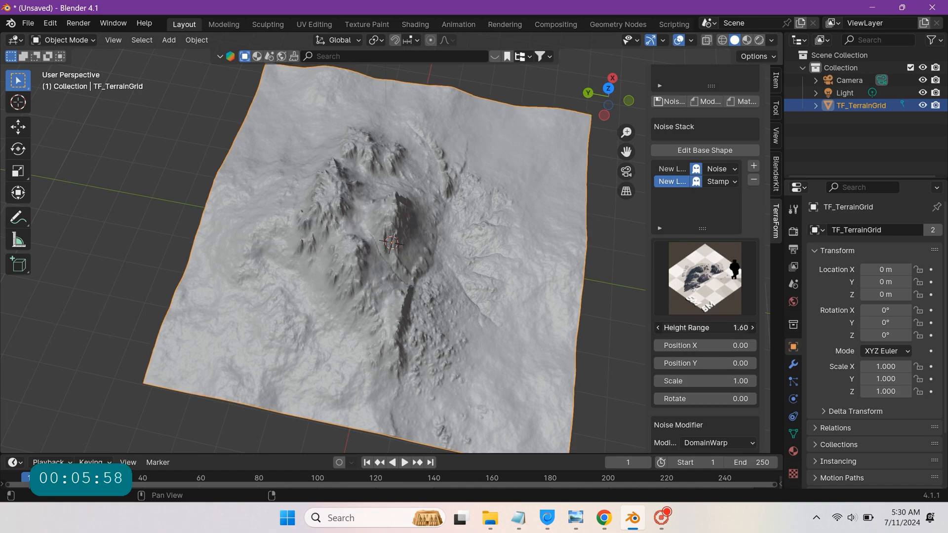
Adjust the TerraForm sidebar value for the second grid's mountain layer by dragging
{"action": "left_click_drag", "start_coordinate": [714, 327], "coordinate": [690, 328]}
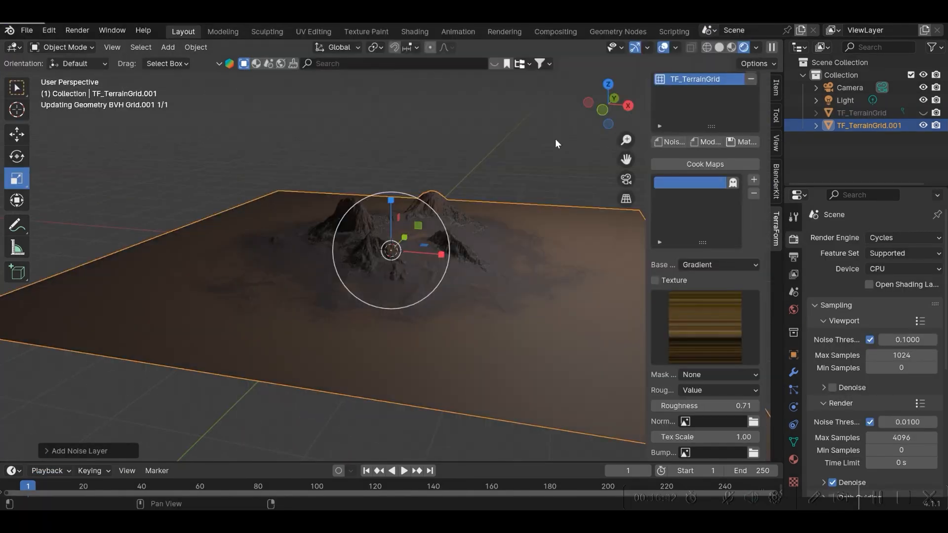
Inspect World lighting in Shading, then back in Layout add bump detail to the rocky material
{"action": "left_click", "coordinate": [414, 31]}
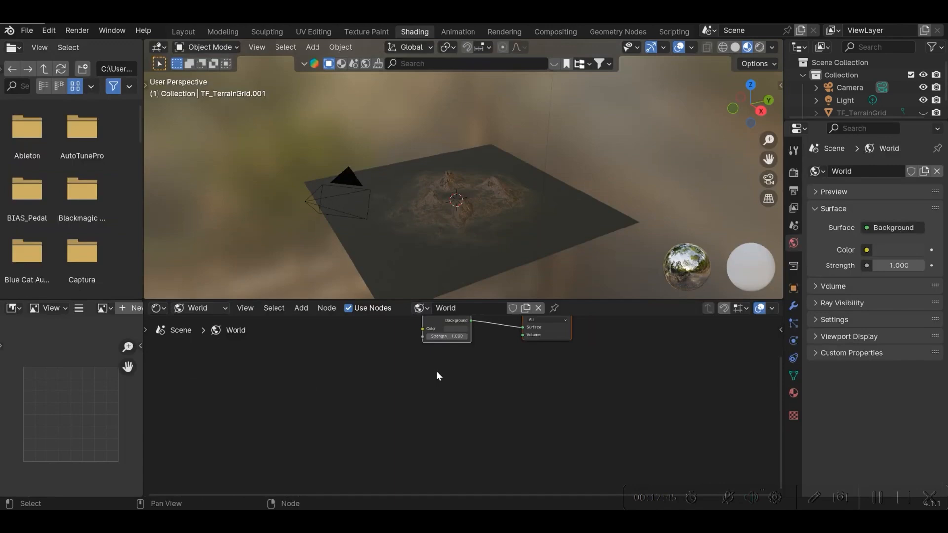
{"action": "left_click", "coordinate": [222, 31]}
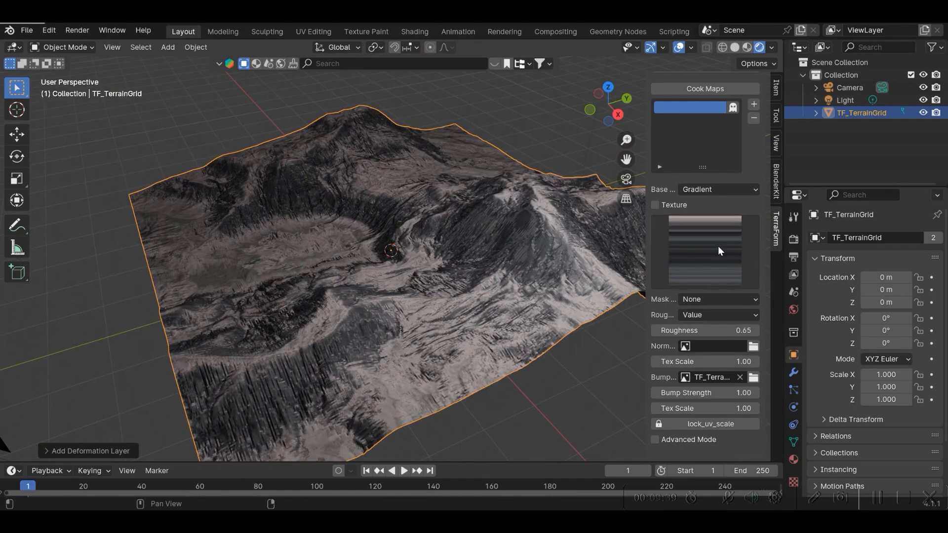
{"action": "left_click", "coordinate": [654, 205]}
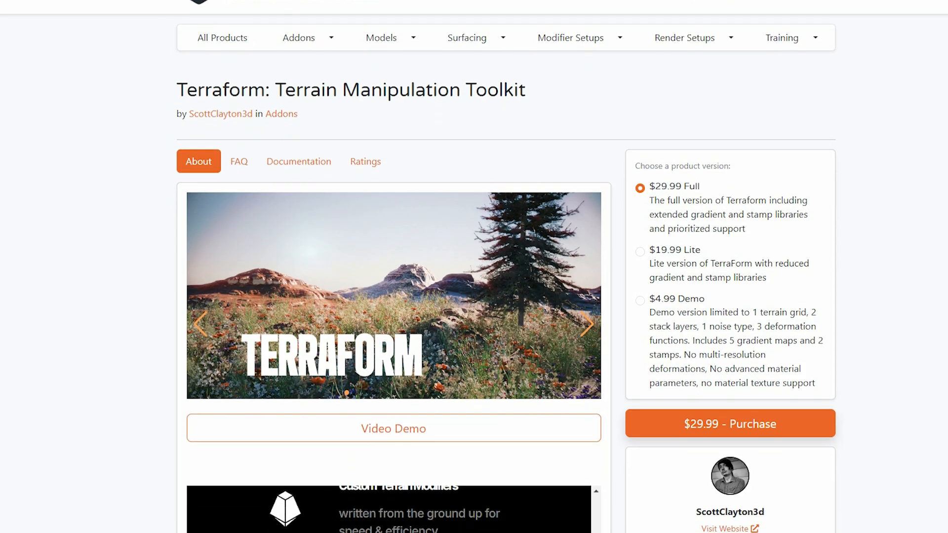
Scroll the Terraform product page down to the public beta Warning notes
{"action": "scroll", "scroll_direction": "down", "scroll_amount": 3}
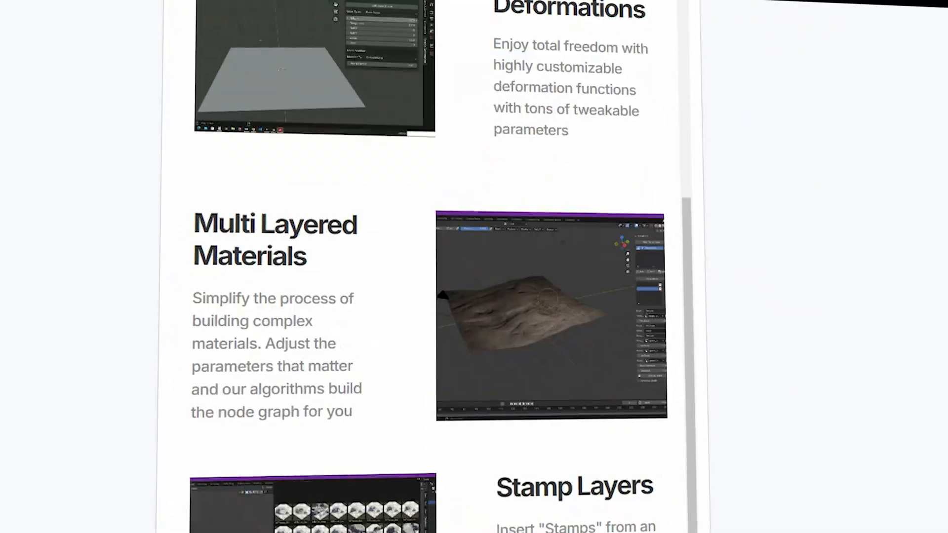
{"action": "scroll", "scroll_direction": "down", "scroll_amount": 3}
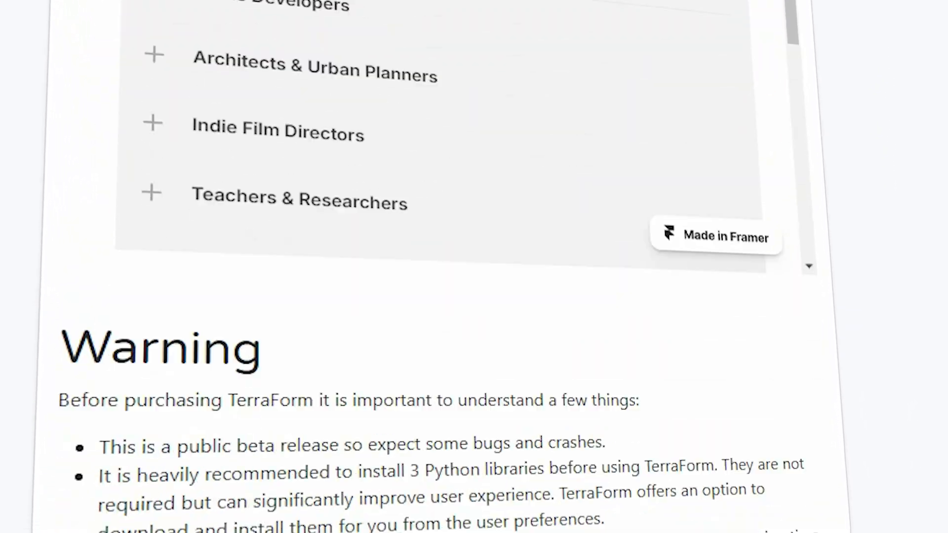
{"action": "scroll", "scroll_direction": "down", "scroll_amount": 3}
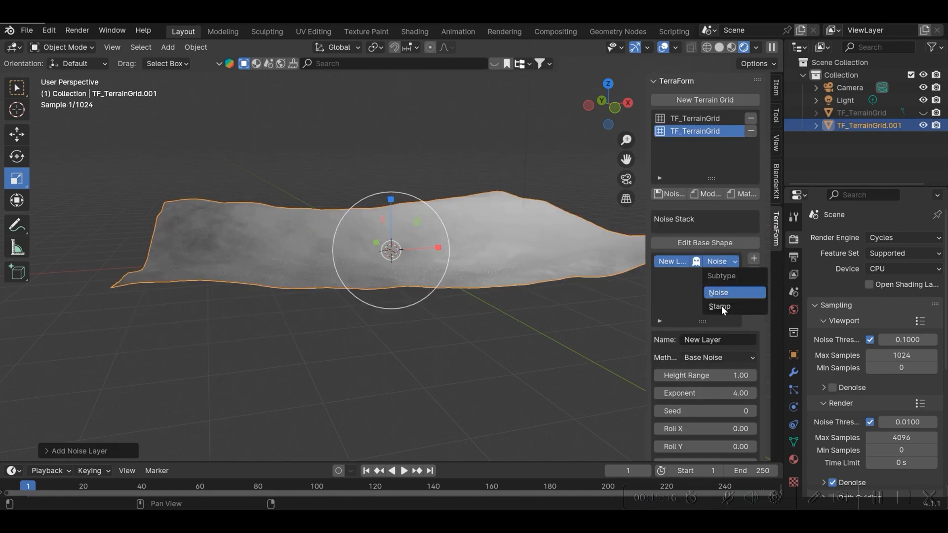
Switch TF_TerrainGrid.001's layer to Stamp and give its material a Gradient base
{"action": "left_click", "coordinate": [719, 306]}
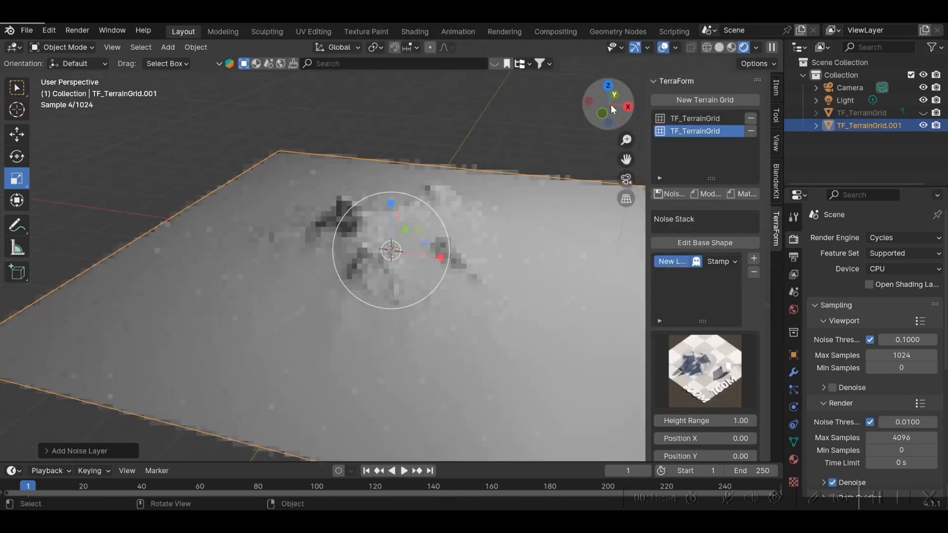
{"action": "left_click", "coordinate": [718, 317]}
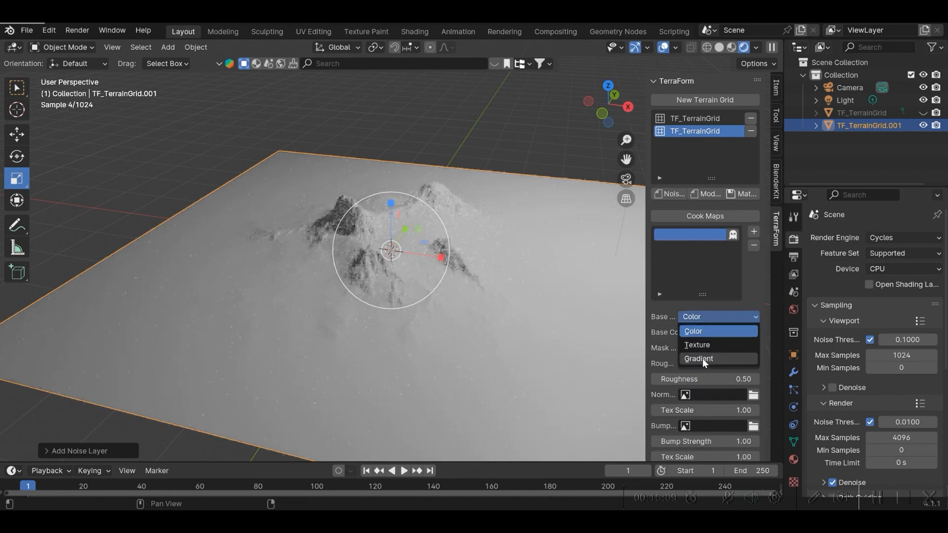
{"action": "left_click", "coordinate": [698, 359]}
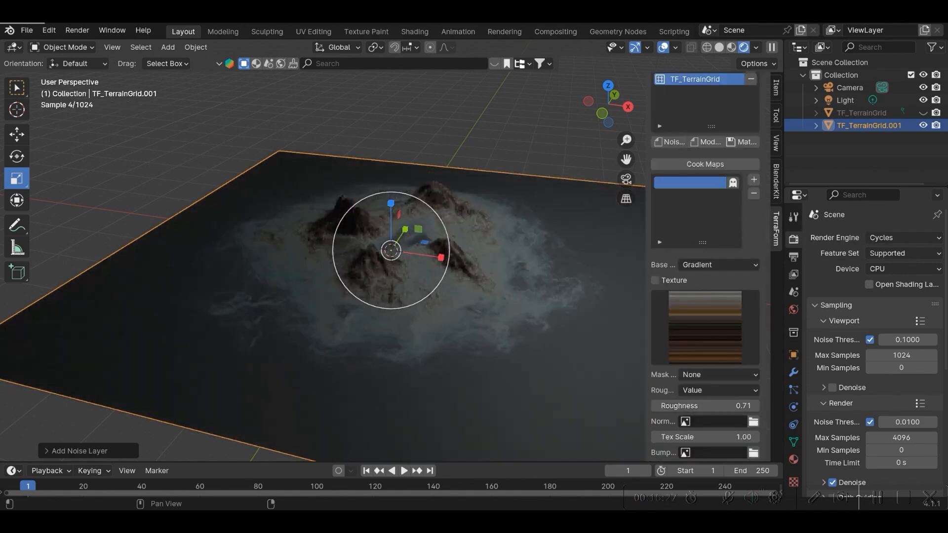
{"action": "left_click_drag", "start_coordinate": [608, 108], "coordinate": [614, 101]}
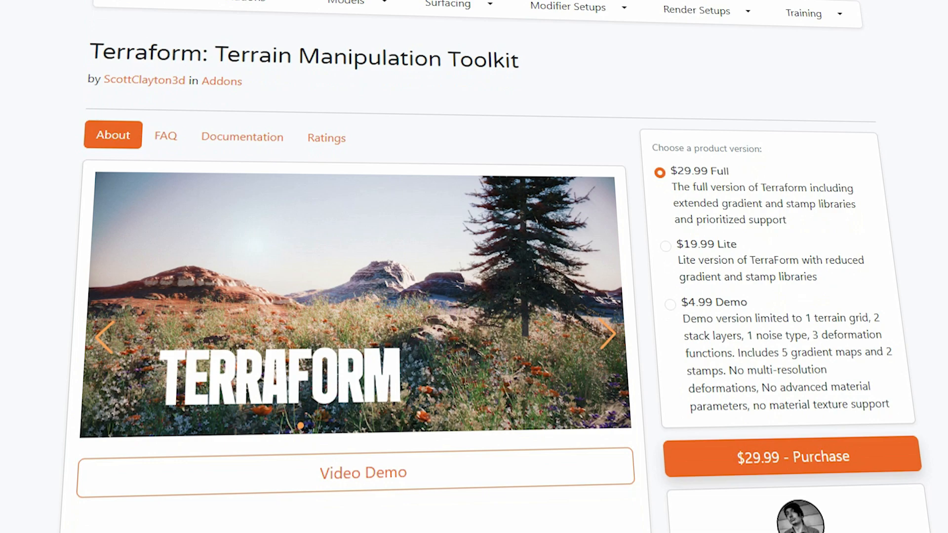
Scroll past the feature cards to the Demo and $19.99 Lite pricing tiers
{"action": "scroll", "scroll_direction": "down", "scroll_amount": 3}
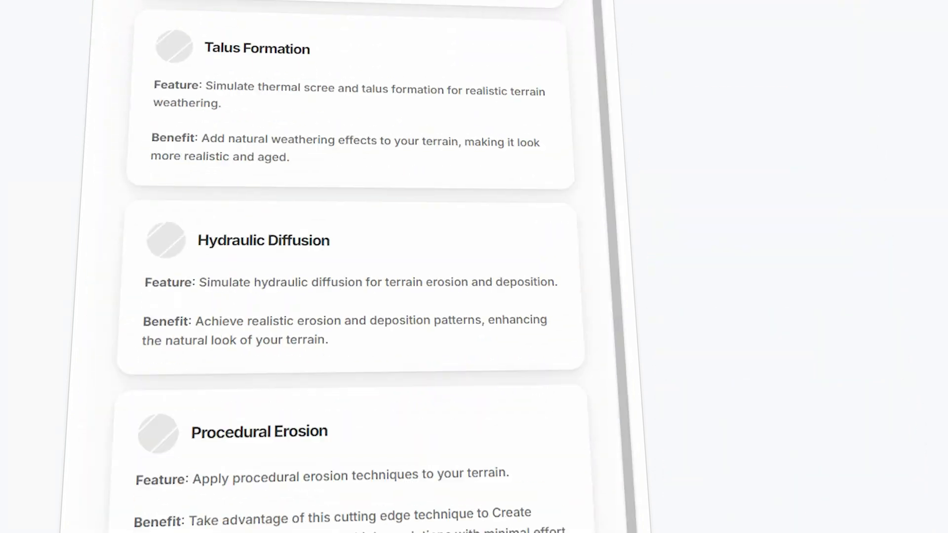
{"action": "scroll", "scroll_direction": "down", "scroll_amount": 3}
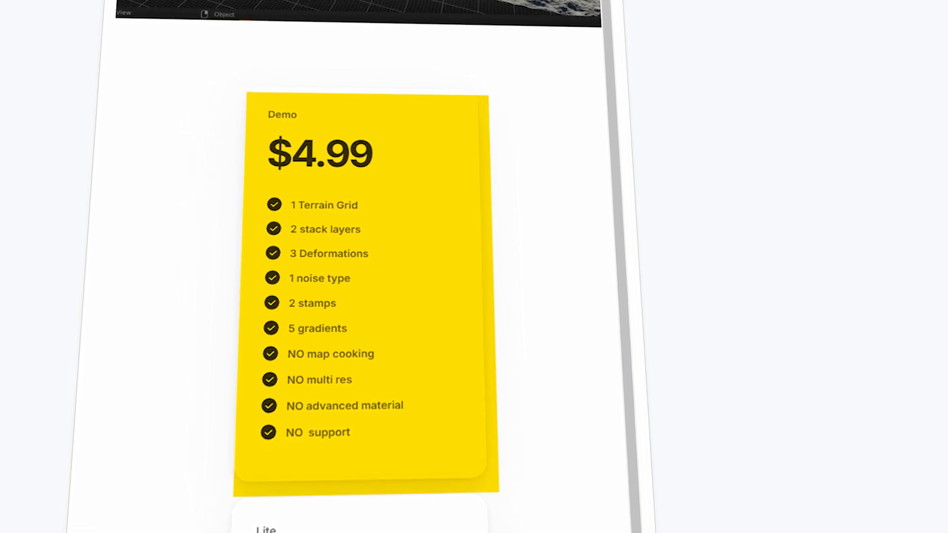
{"action": "scroll", "scroll_direction": "down", "scroll_amount": 3}
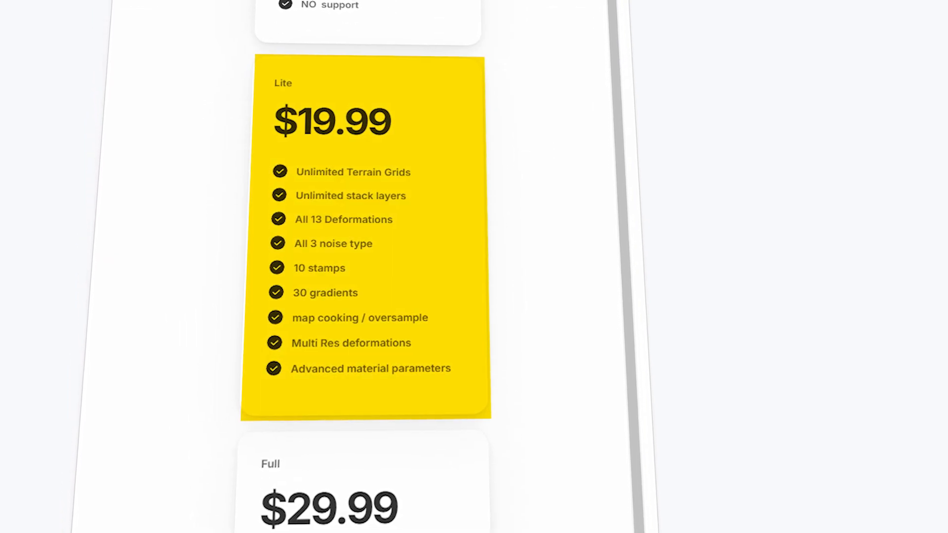
{"action": "scroll", "scroll_direction": "down", "scroll_amount": 3}
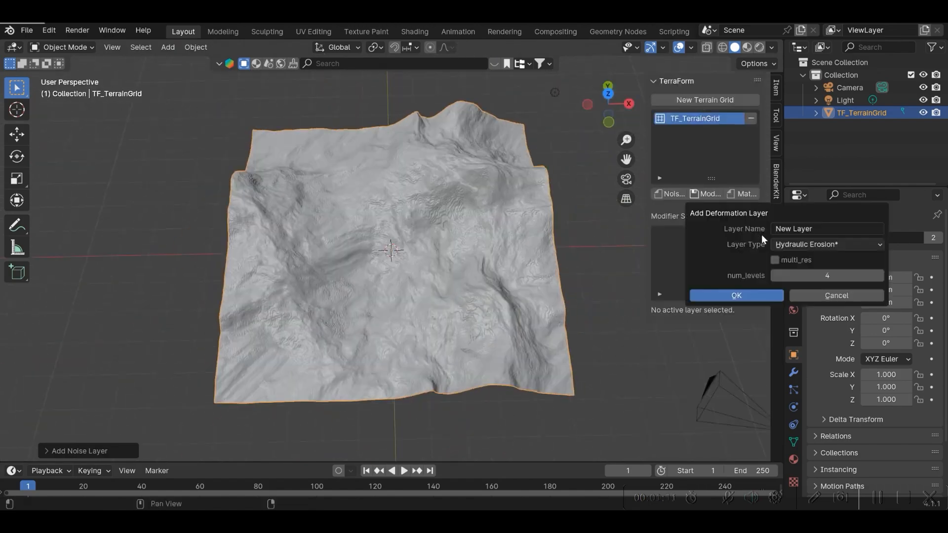
Confirm the new deformation layer with Layer Type Hydraulic Erosion
{"action": "left_click", "coordinate": [736, 296]}
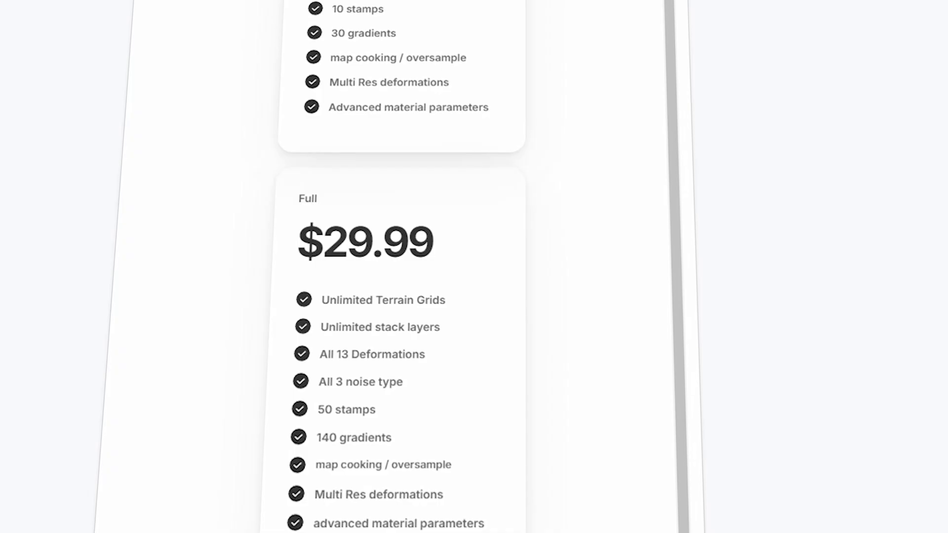
Scroll to the $29.99 Full plan and ScottClayton3d's sales and compatibility details
{"action": "scroll", "scroll_direction": "down", "scroll_amount": 3}
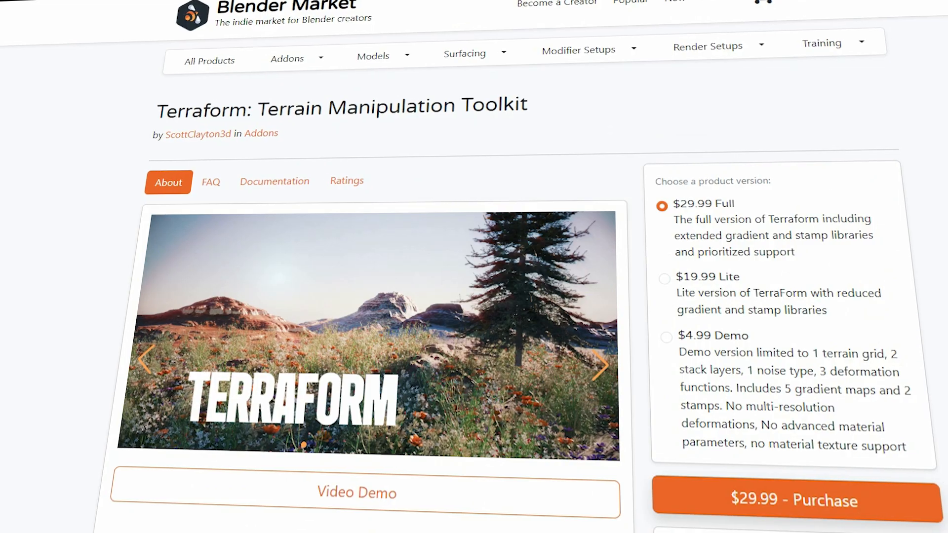
{"action": "scroll", "scroll_direction": "down", "scroll_amount": 3}
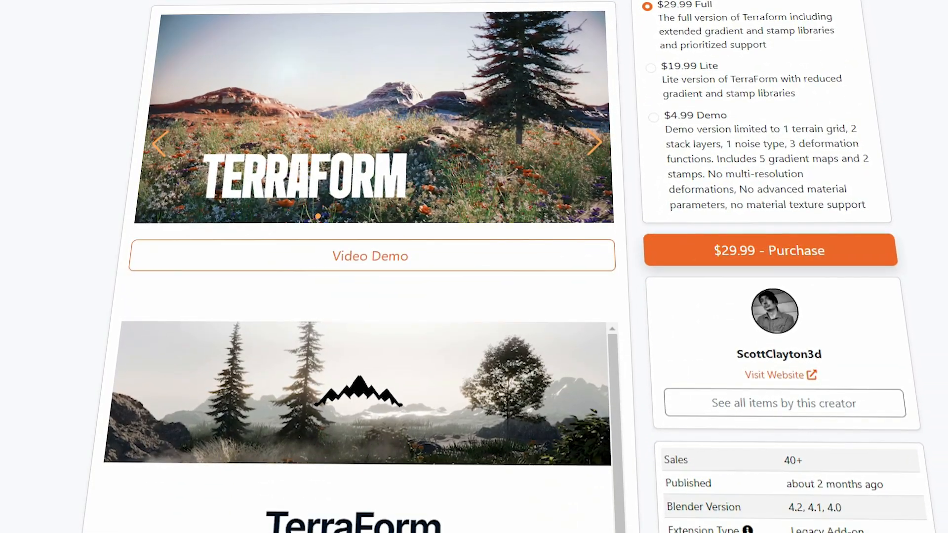